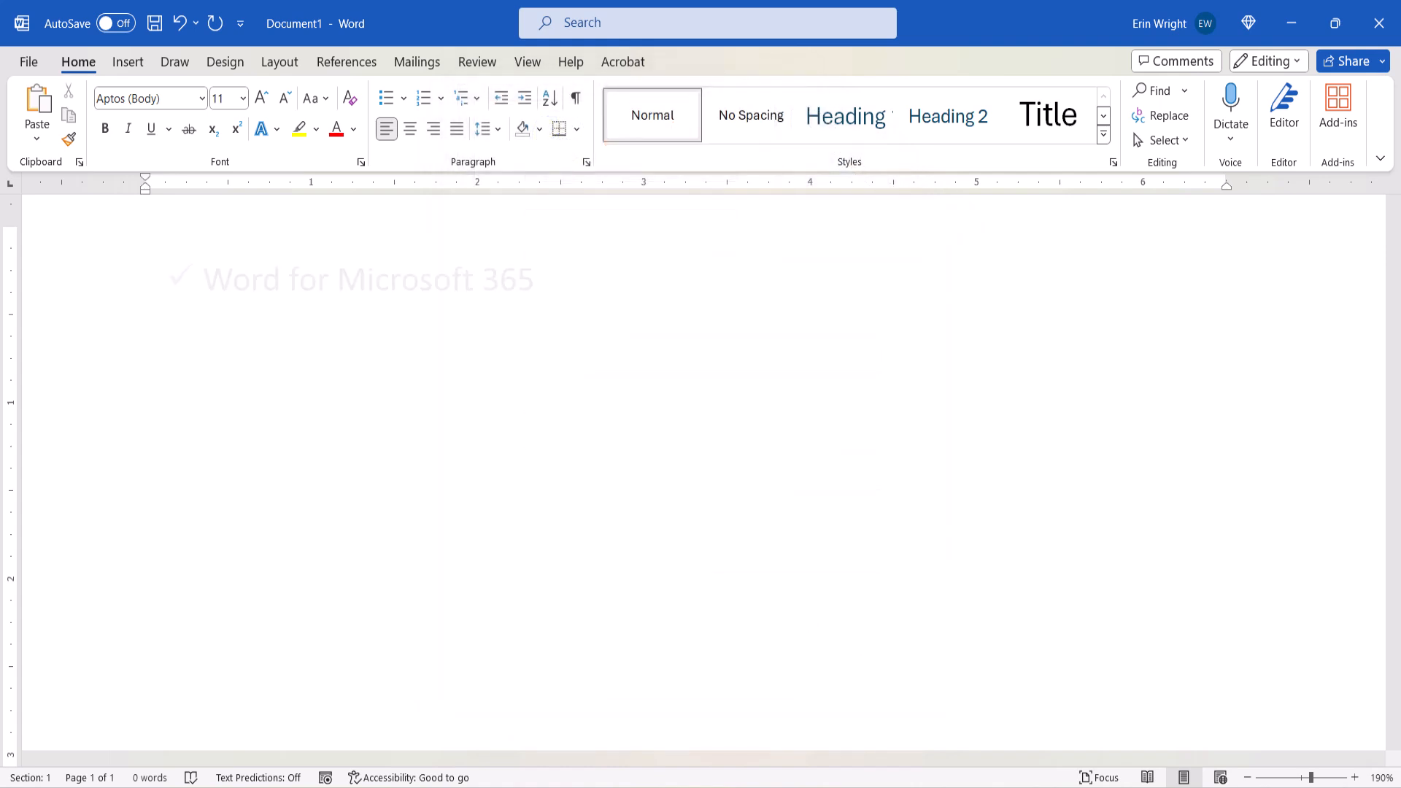
Open the built-in header gallery from the Insert tab's Header button.
click(367, 278)
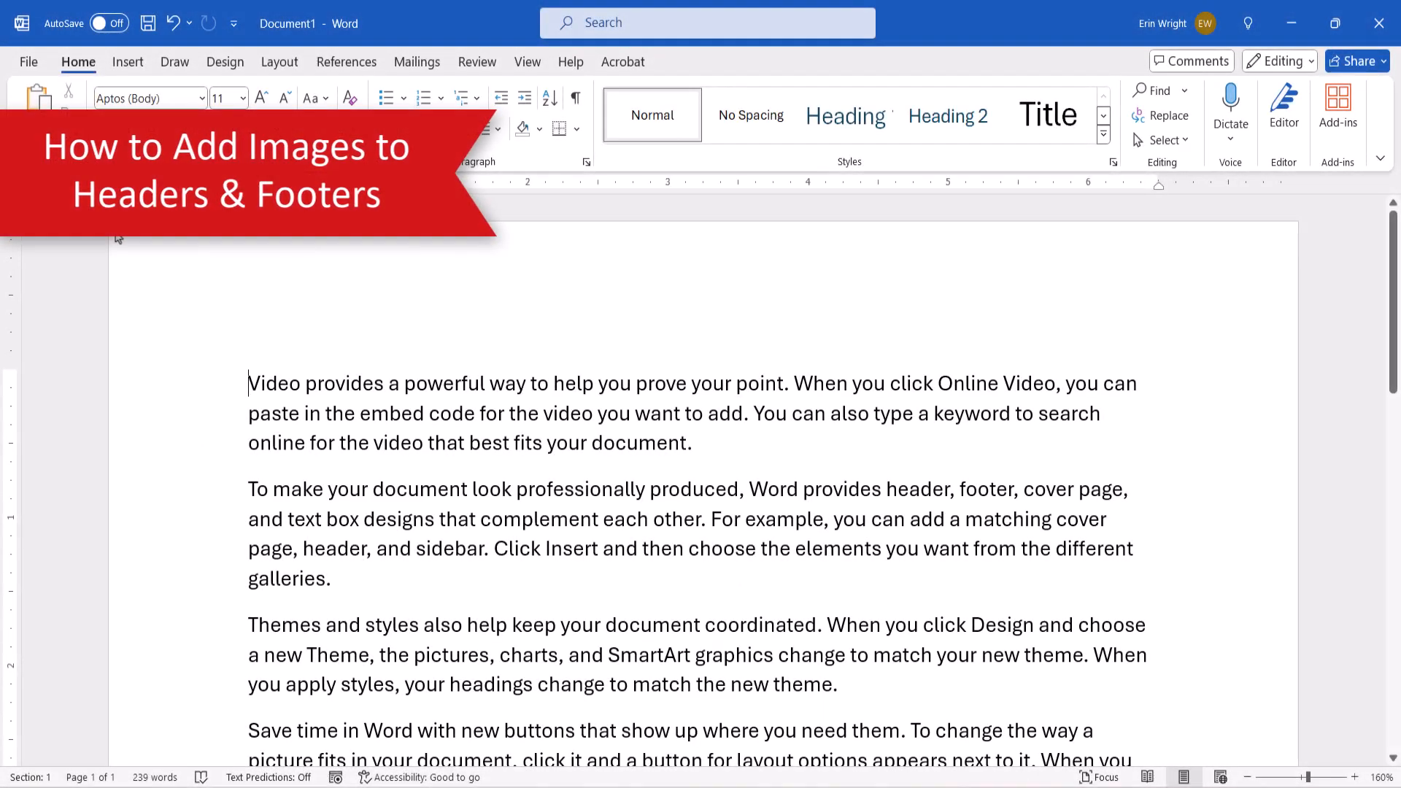
click(127, 62)
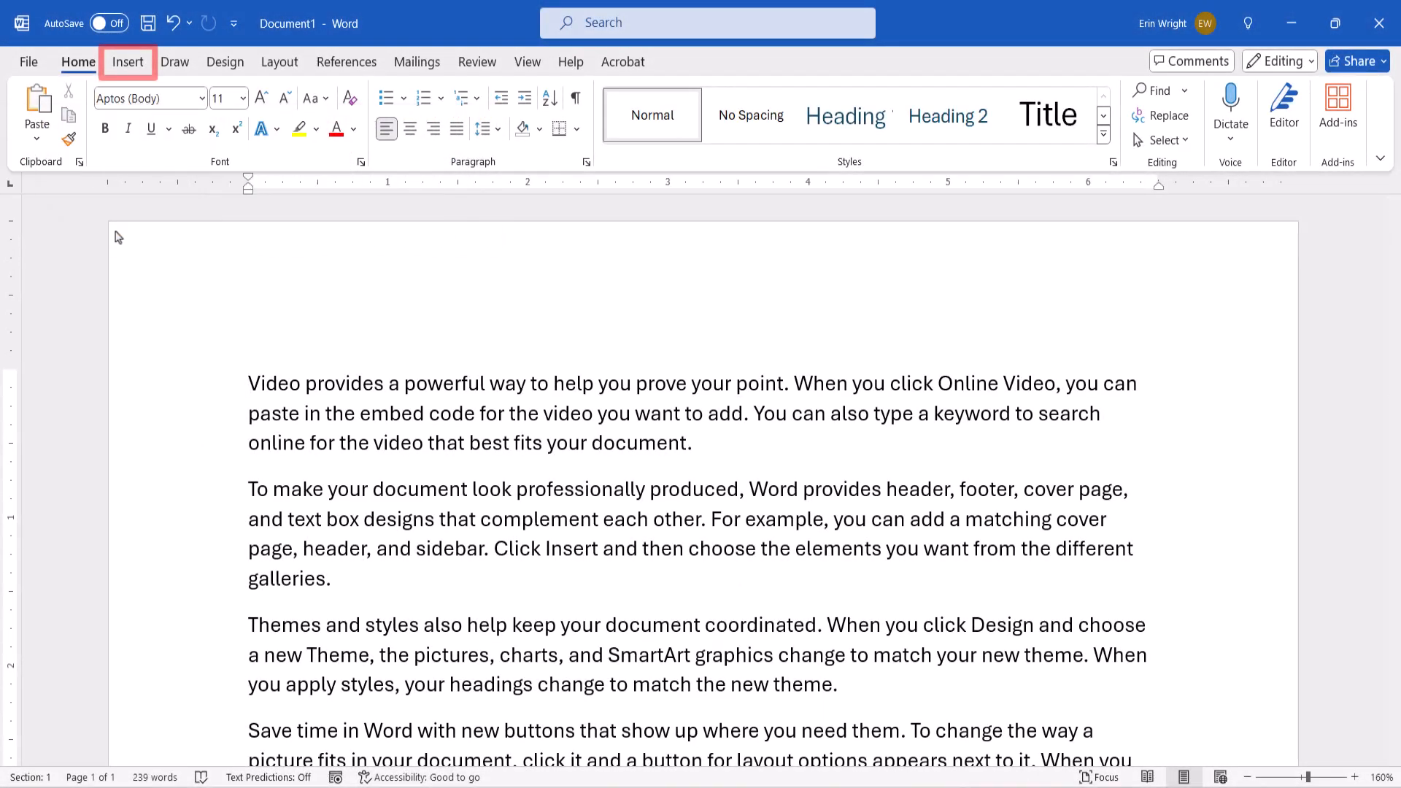
click(127, 62)
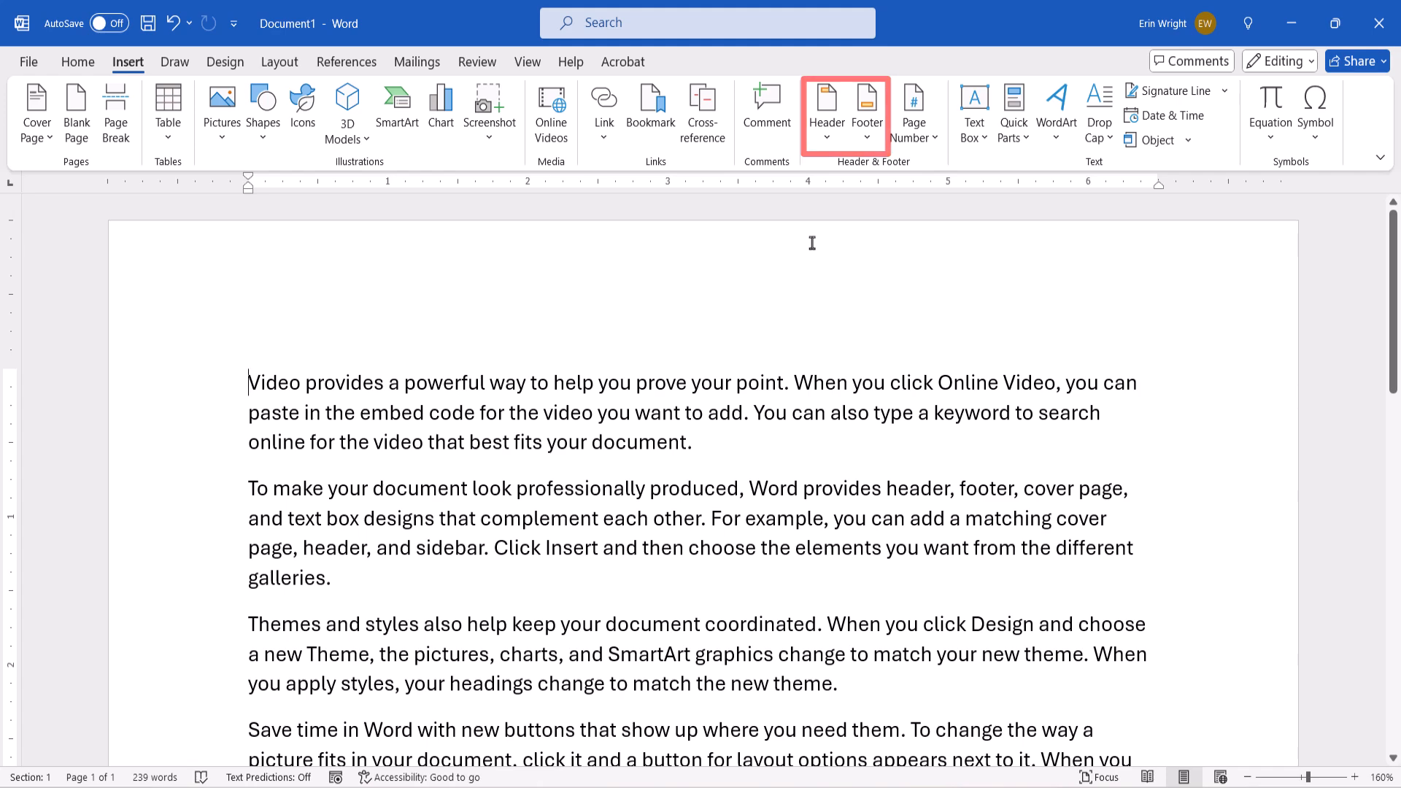
click(825, 114)
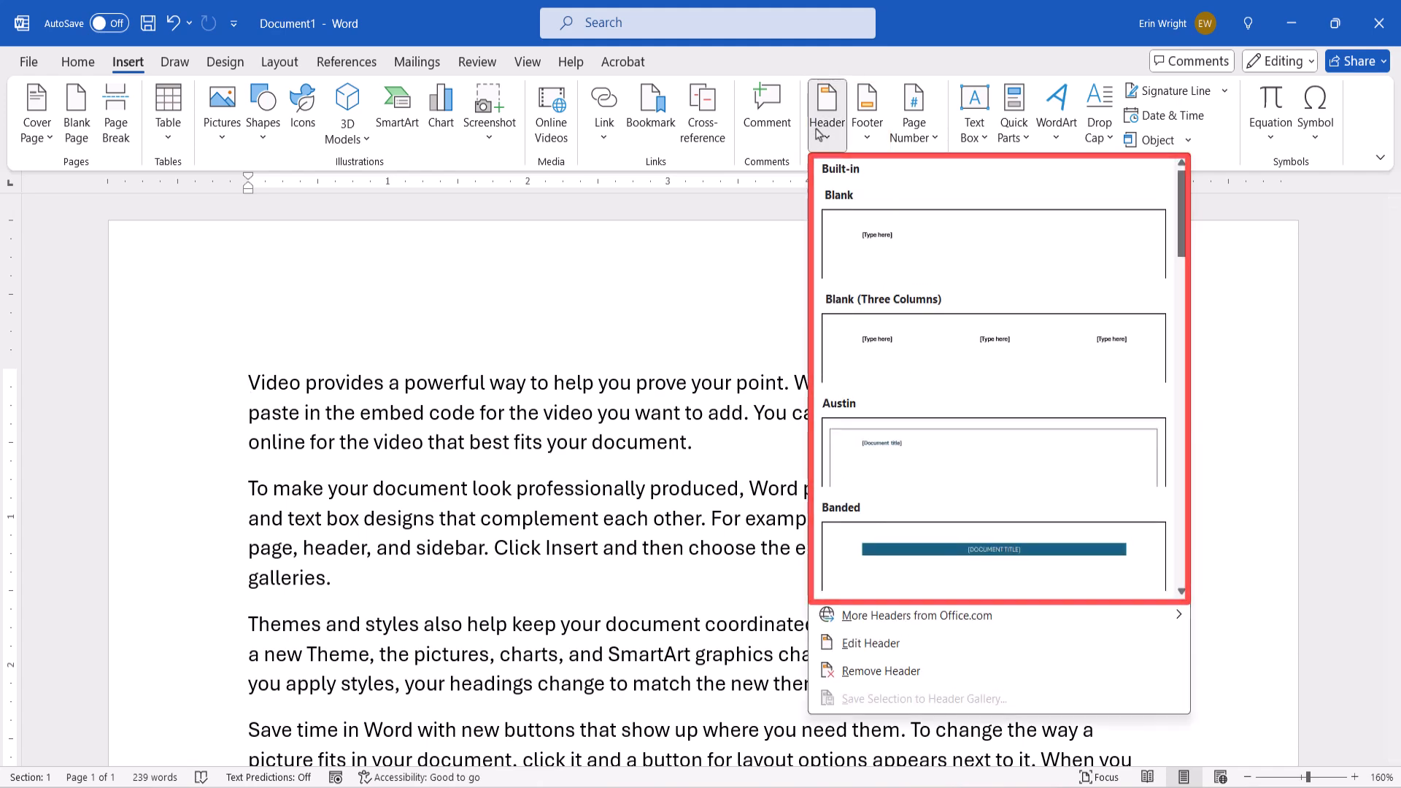
Insert a Blank header reading 'Erin Wright Writing' and place the cursor before it.
click(992, 246)
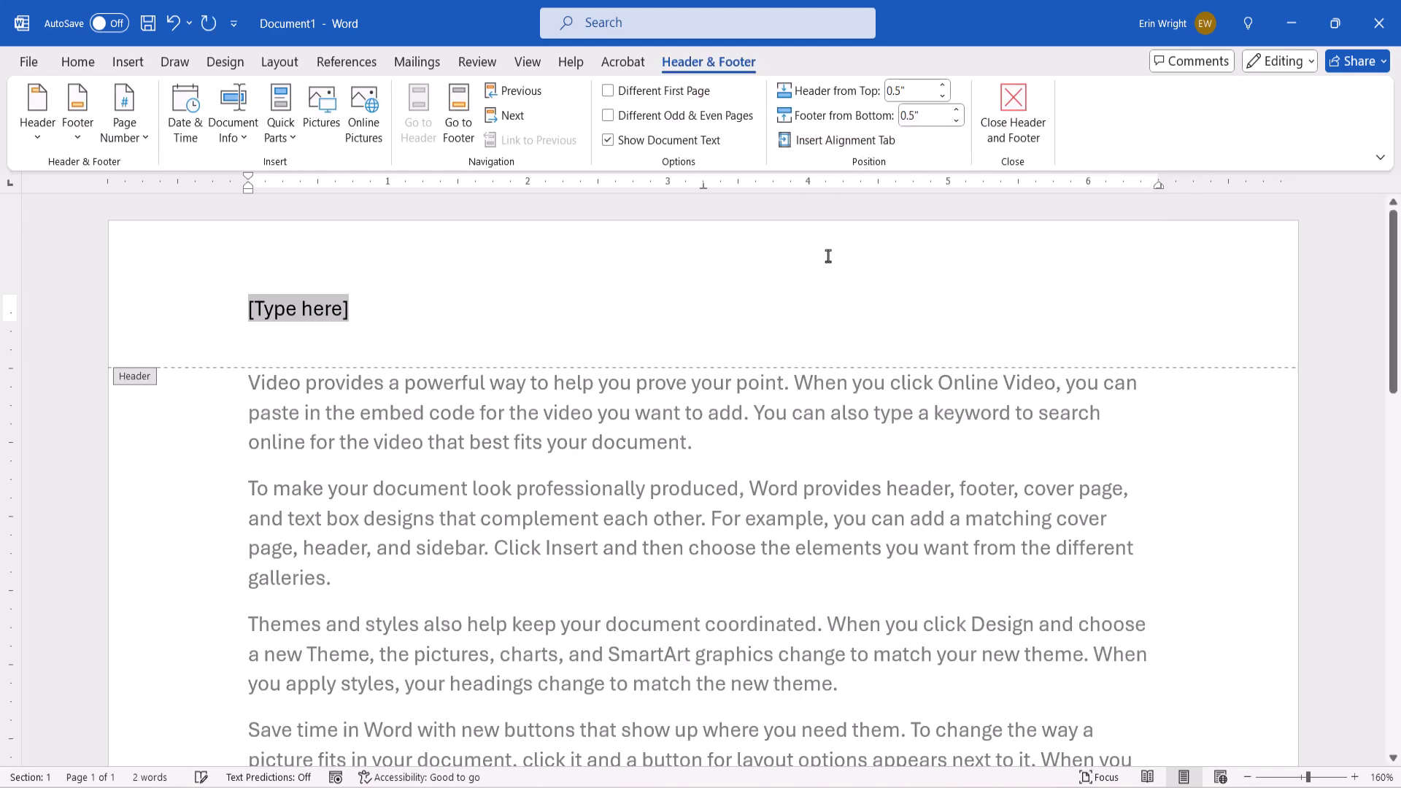
mouse_move(740, 315)
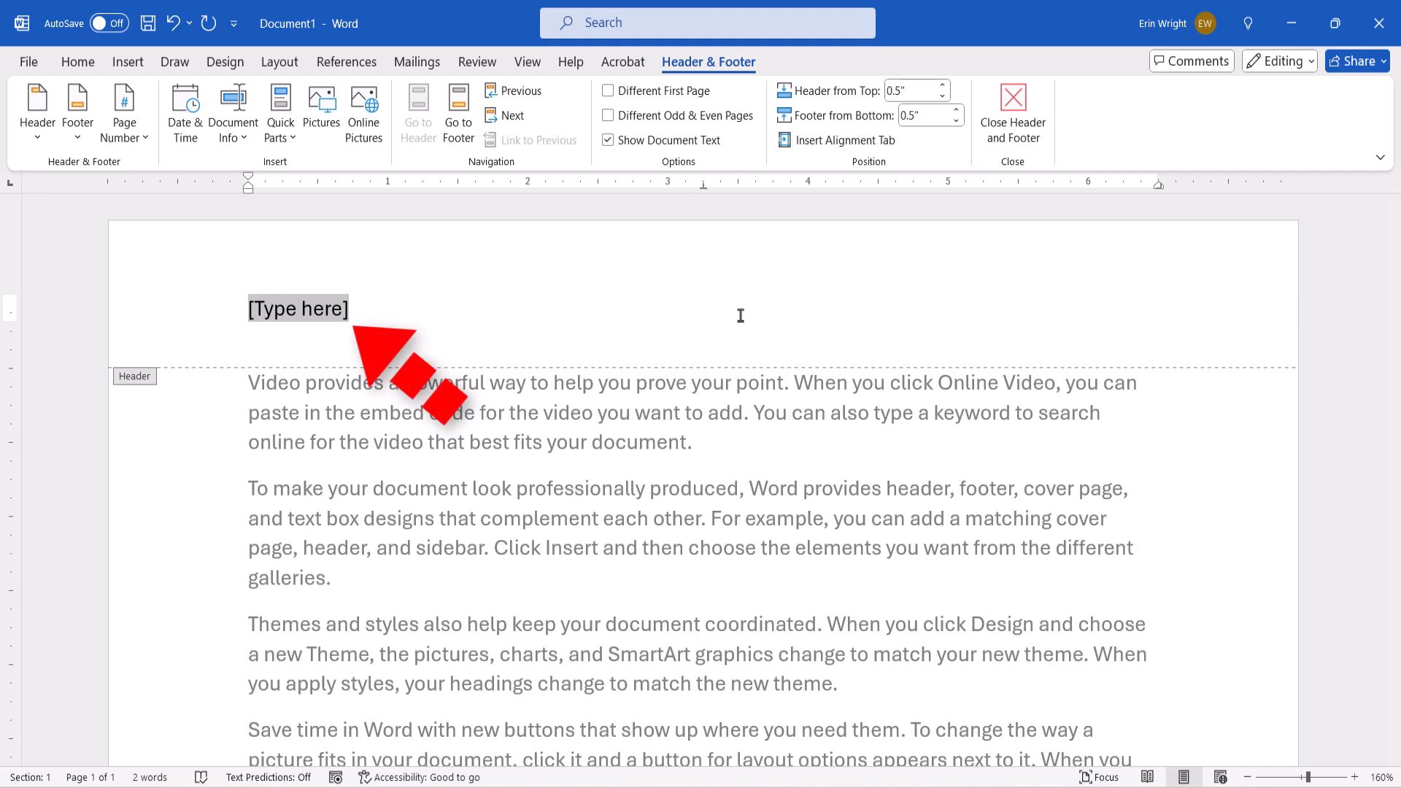
text(Erin Wright Writing)
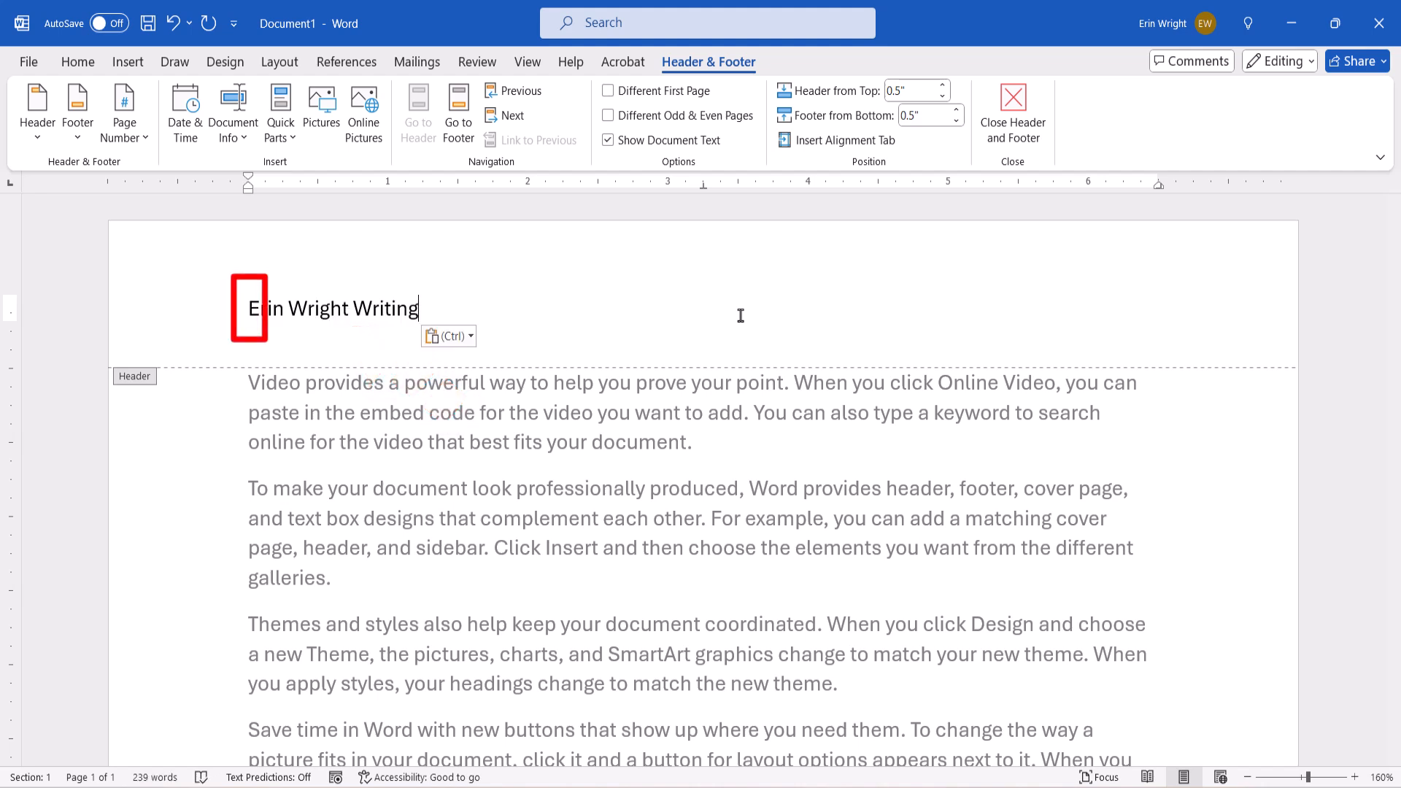
mouse_move(382, 280)
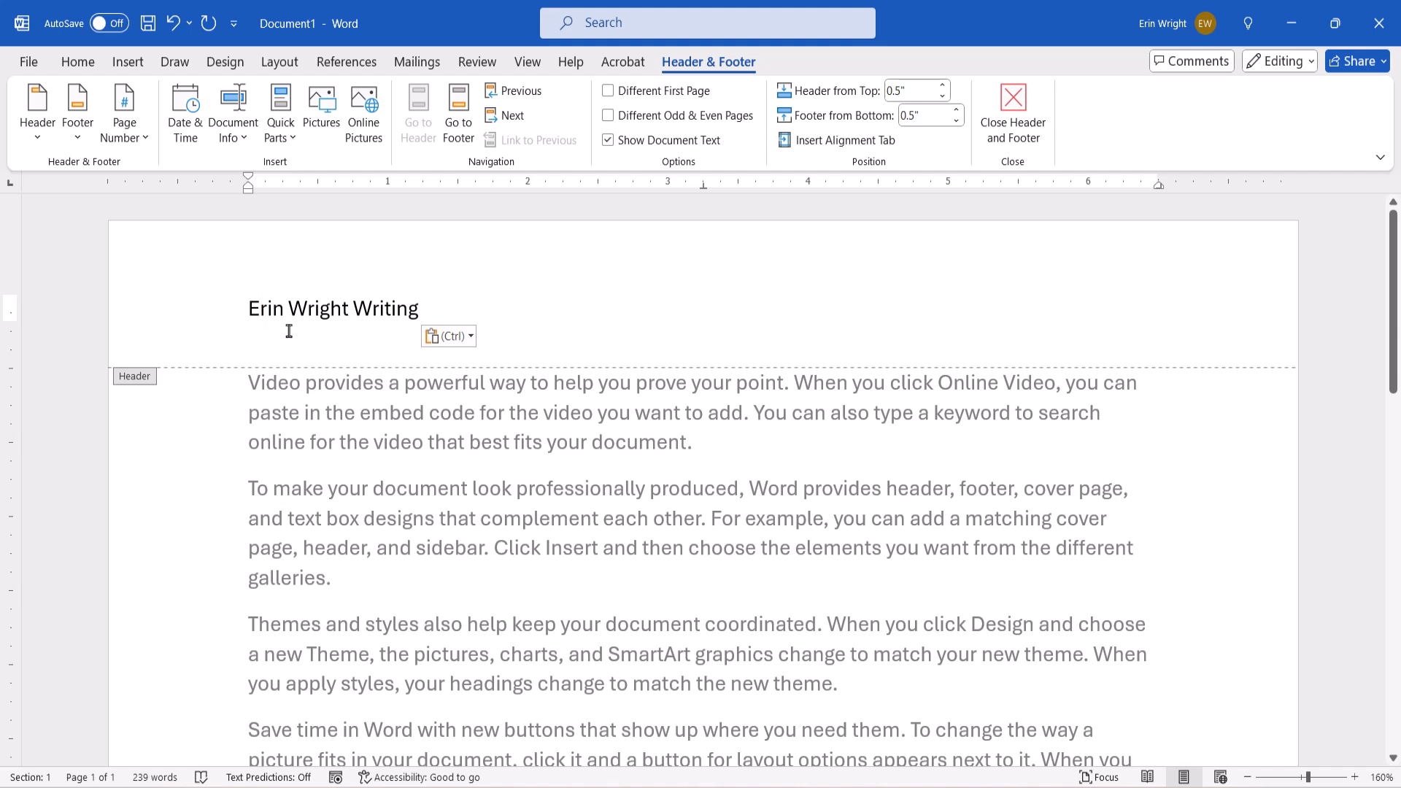
click(251, 308)
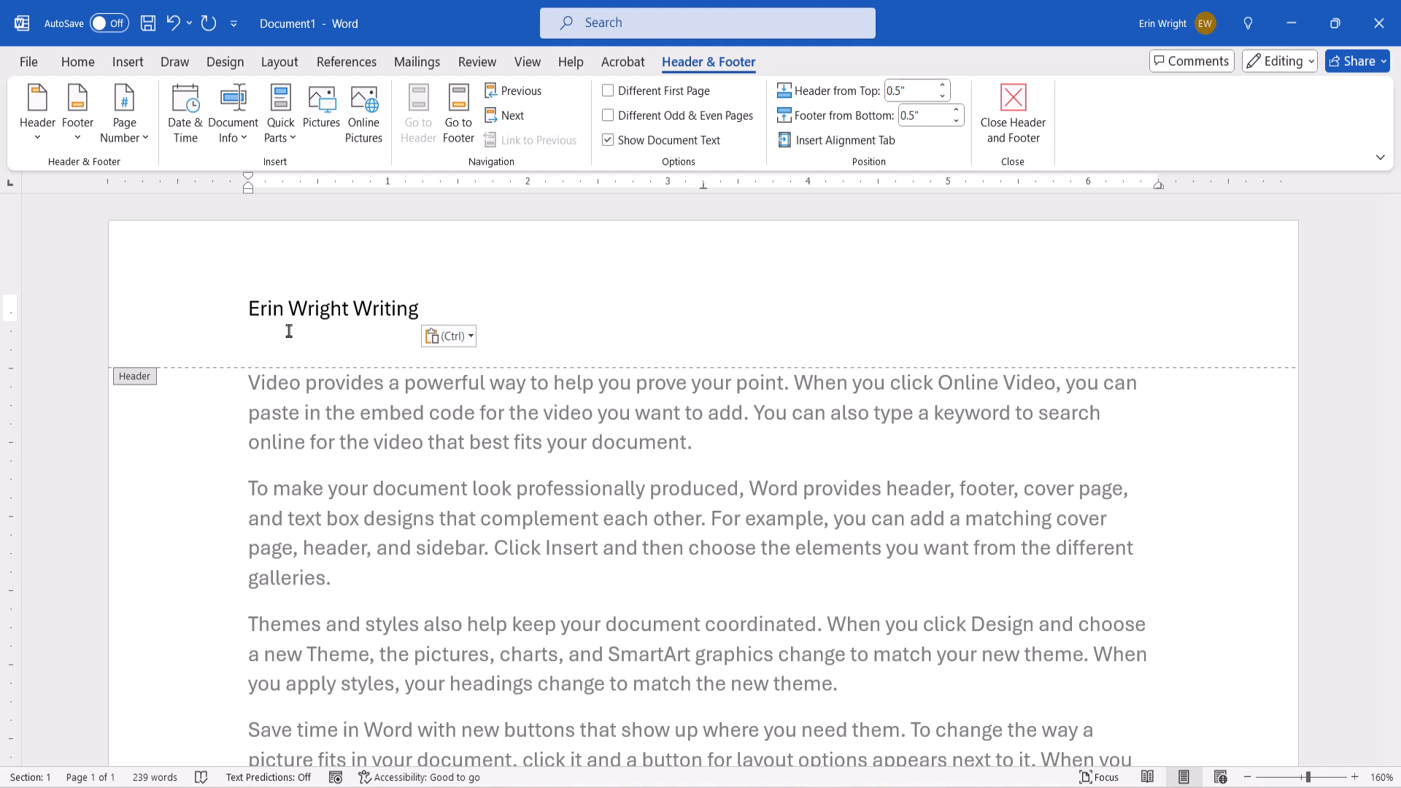
mouse_move(322, 107)
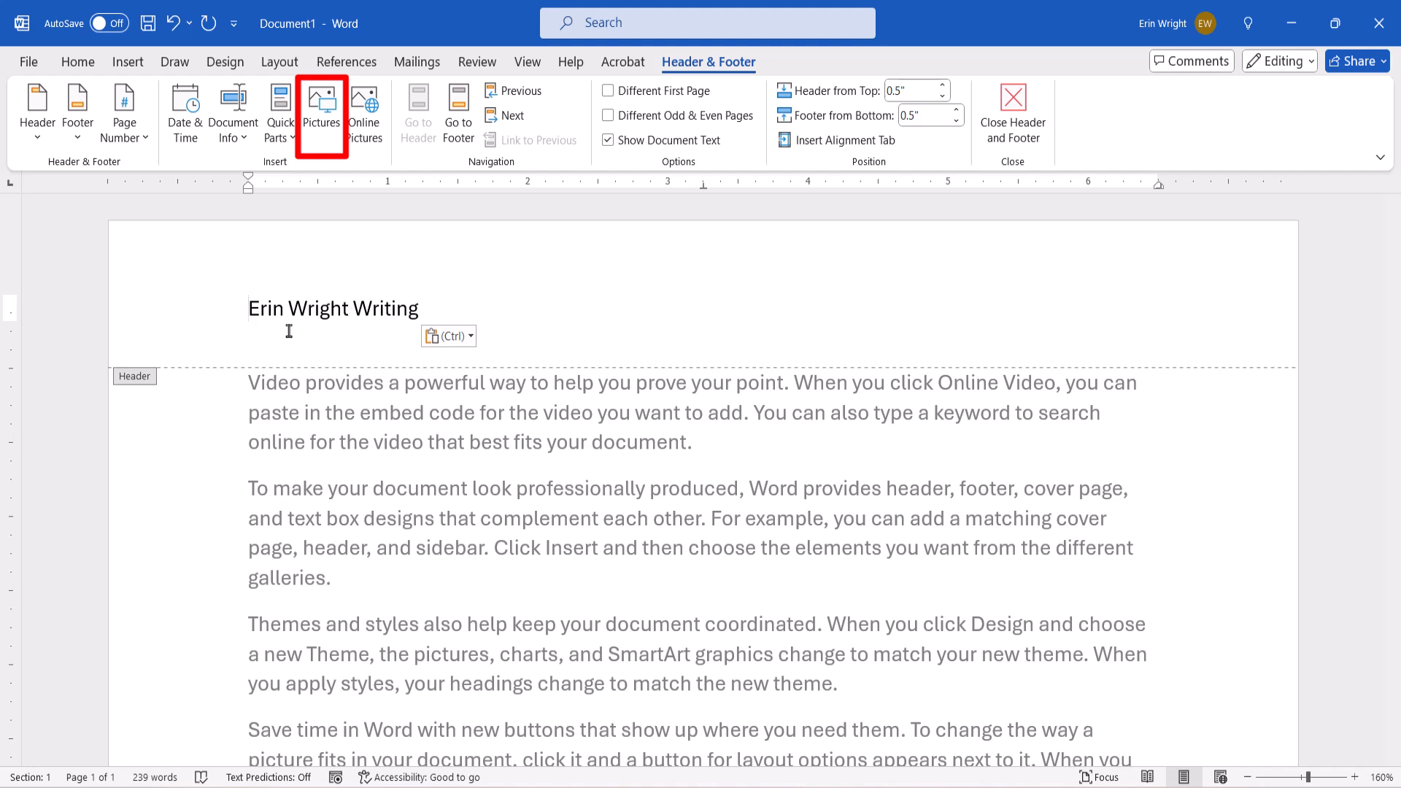
Insert the Logo image file from this device into the header.
click(321, 107)
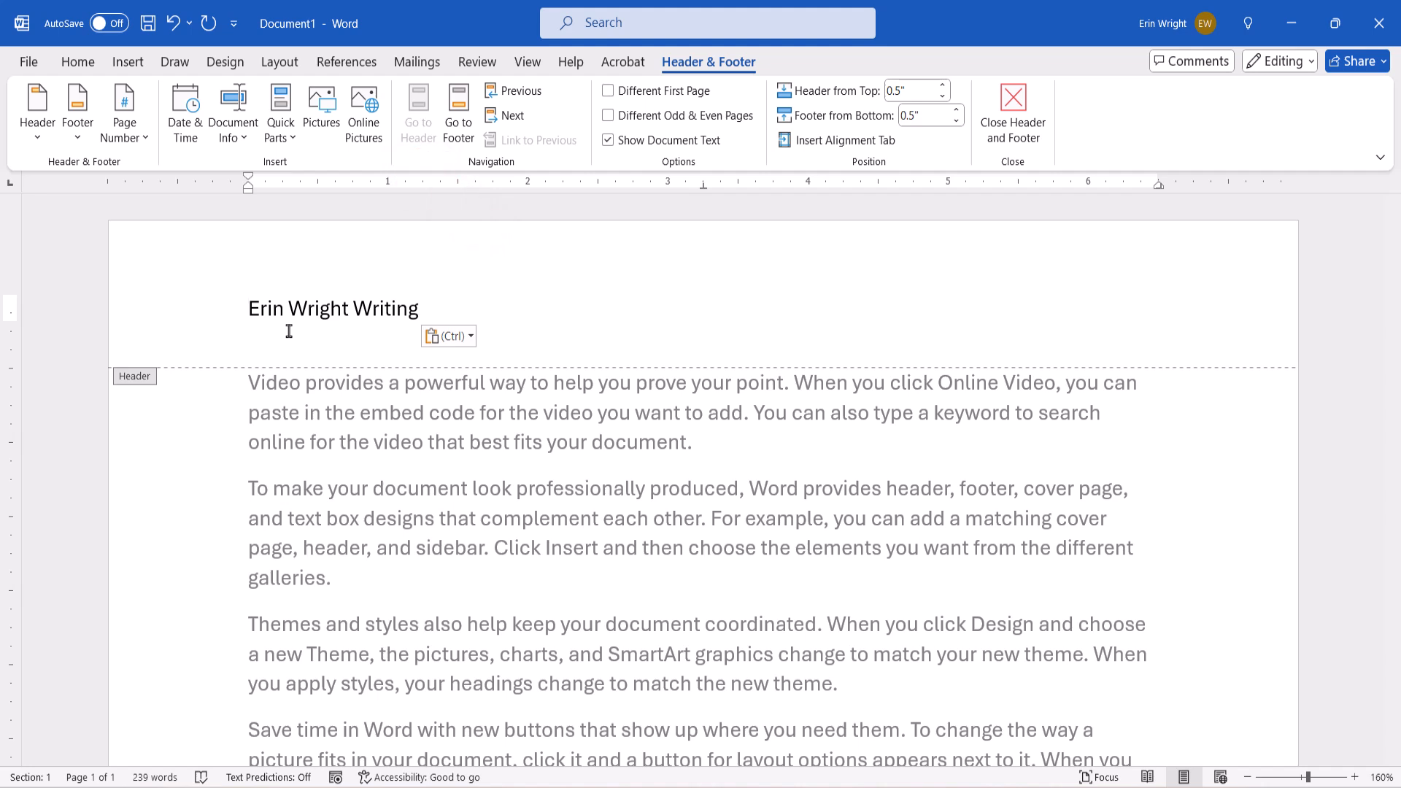
mouse_move(317, 232)
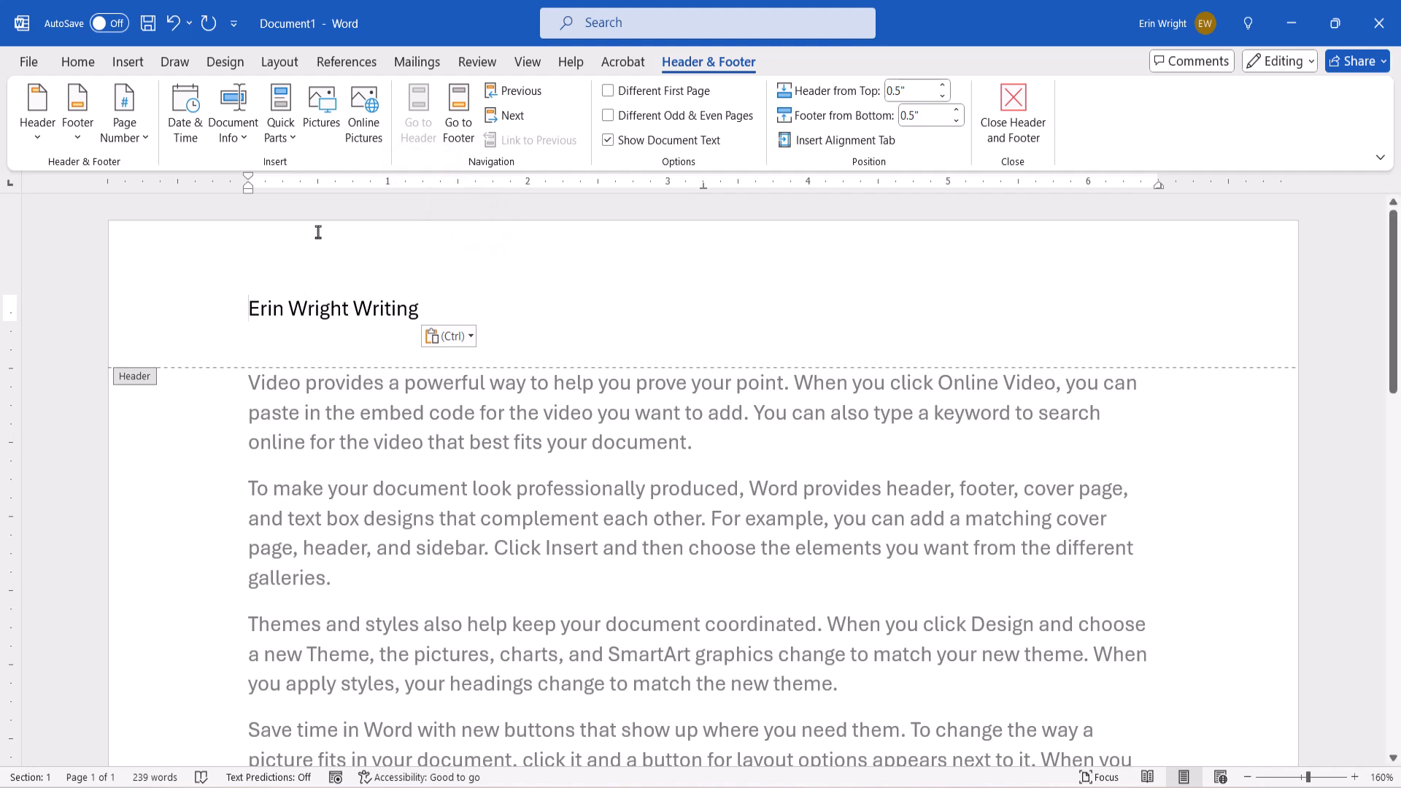
click(322, 105)
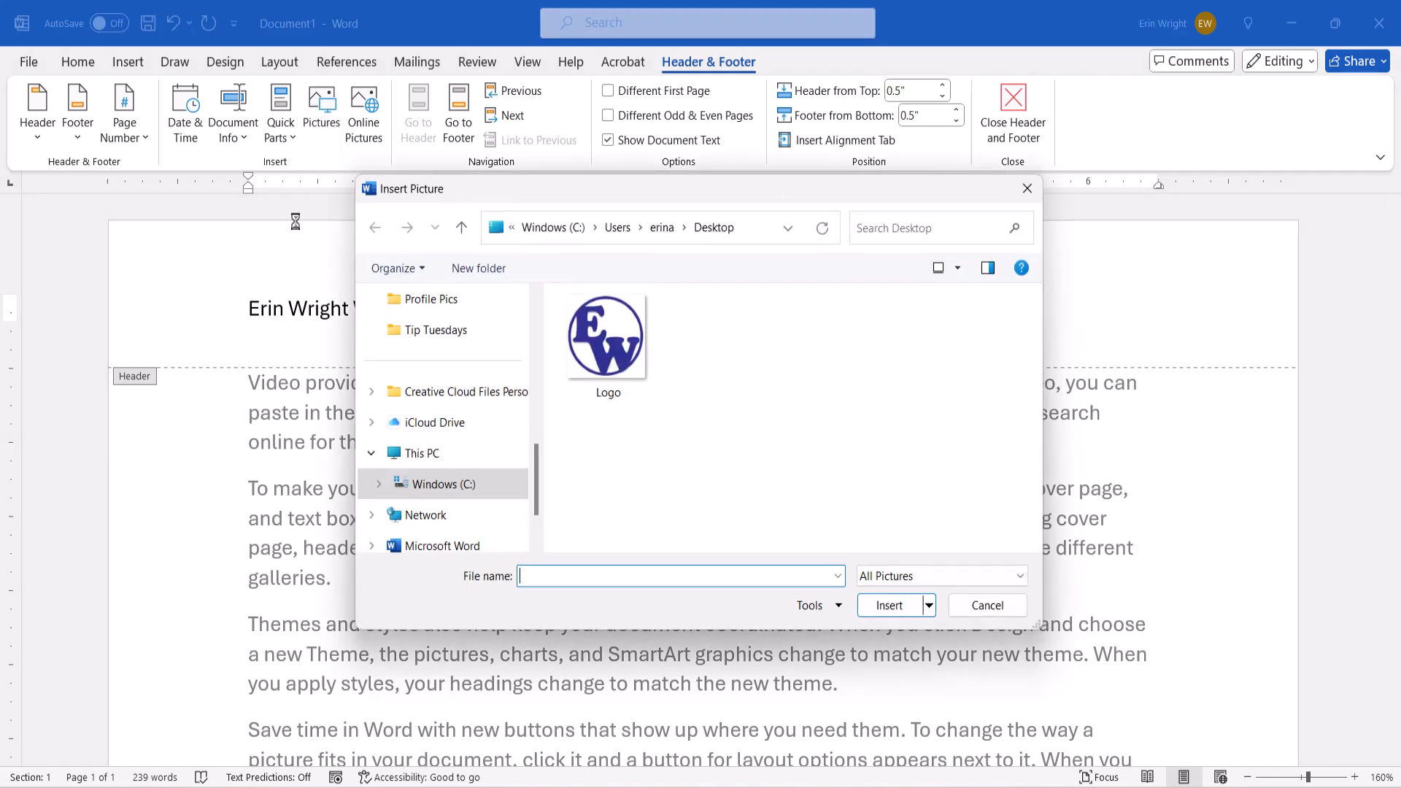
click(607, 335)
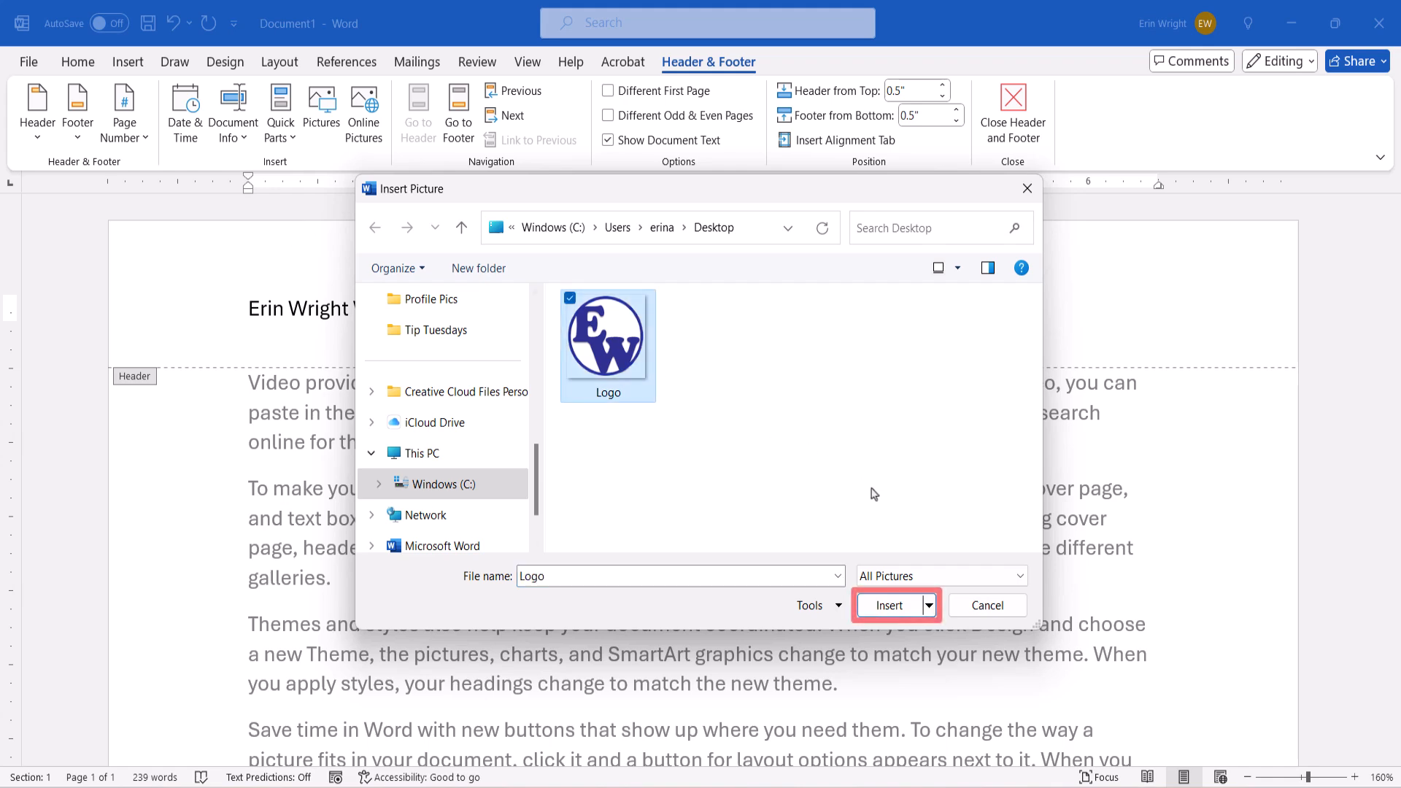
click(889, 605)
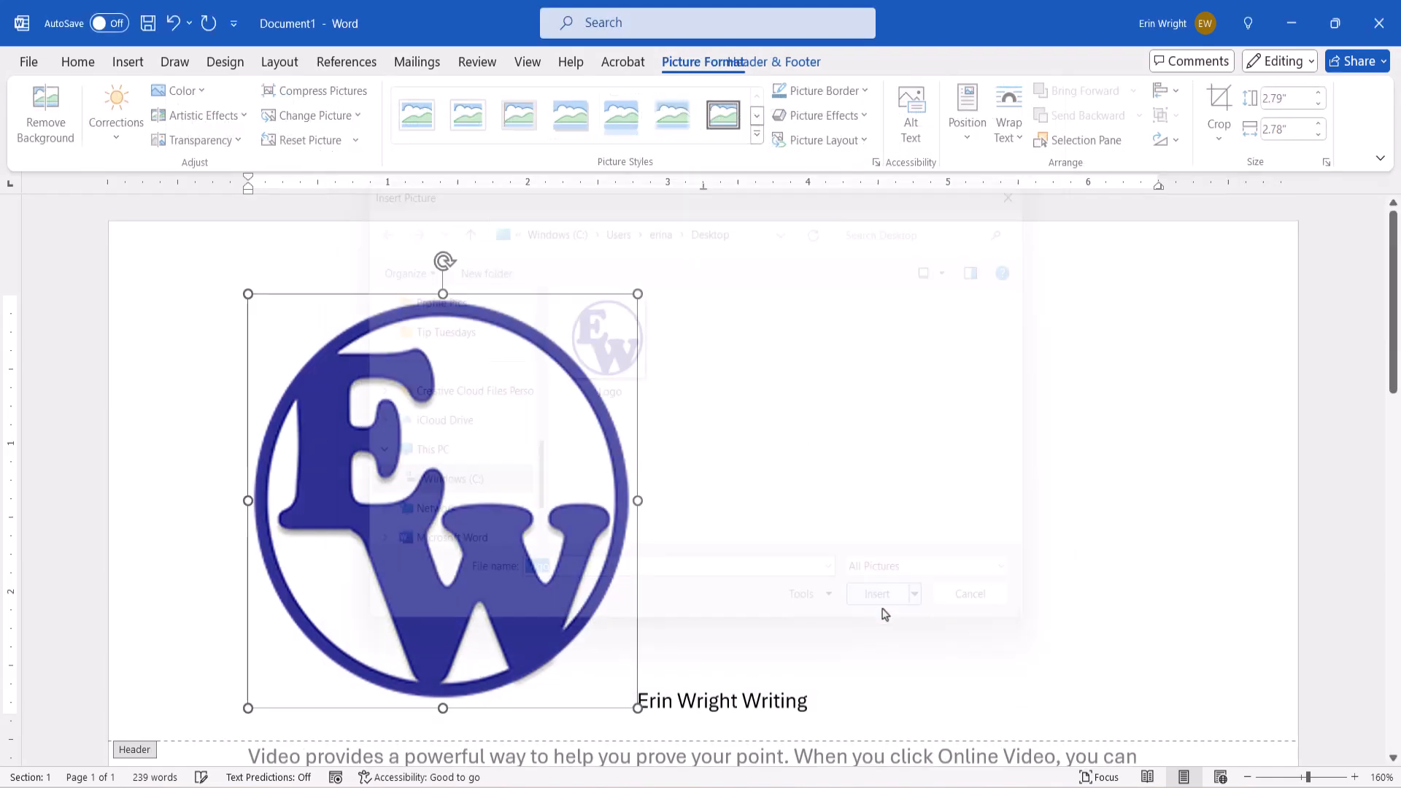
Resize the header logo to 0.43 inches square beside the header text.
click(878, 593)
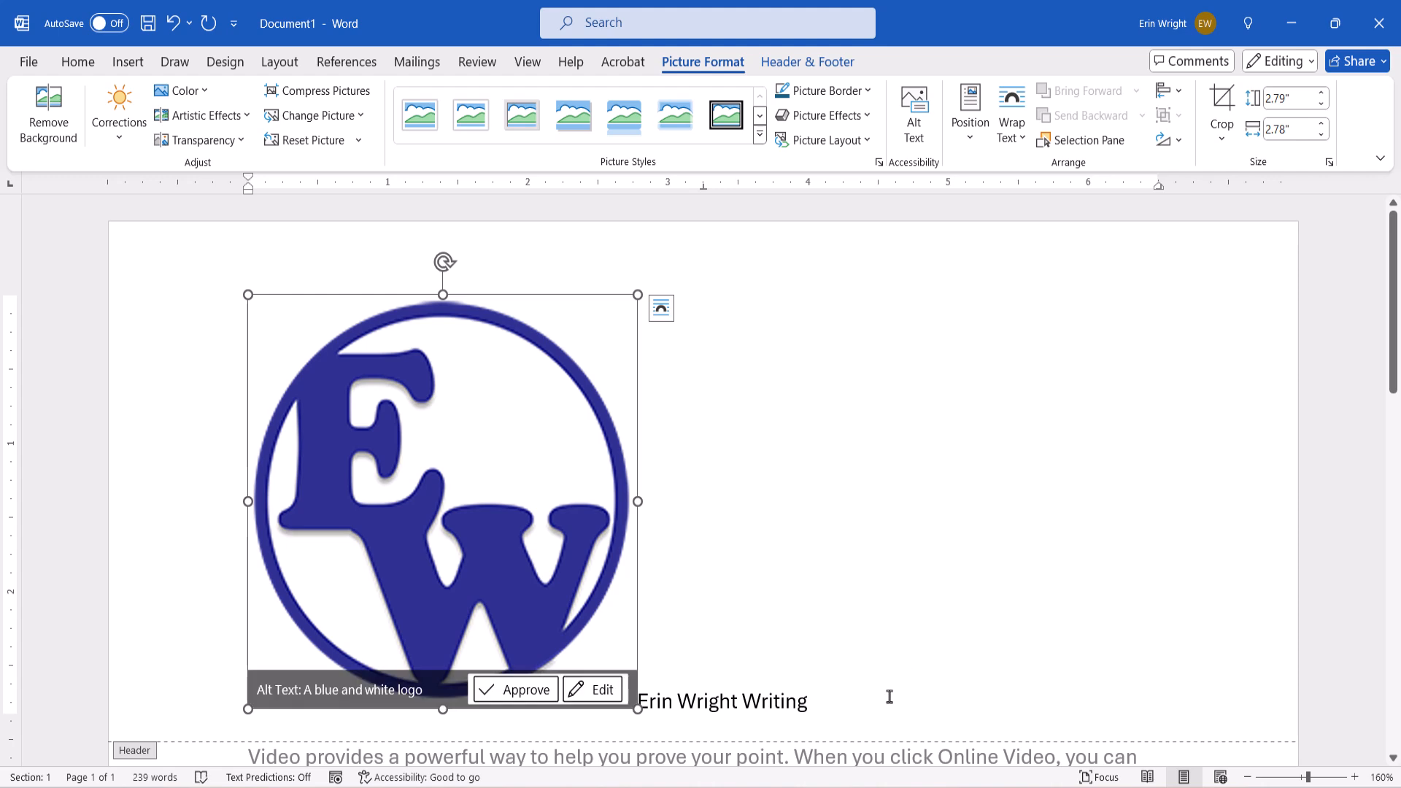
mouse_move(732, 724)
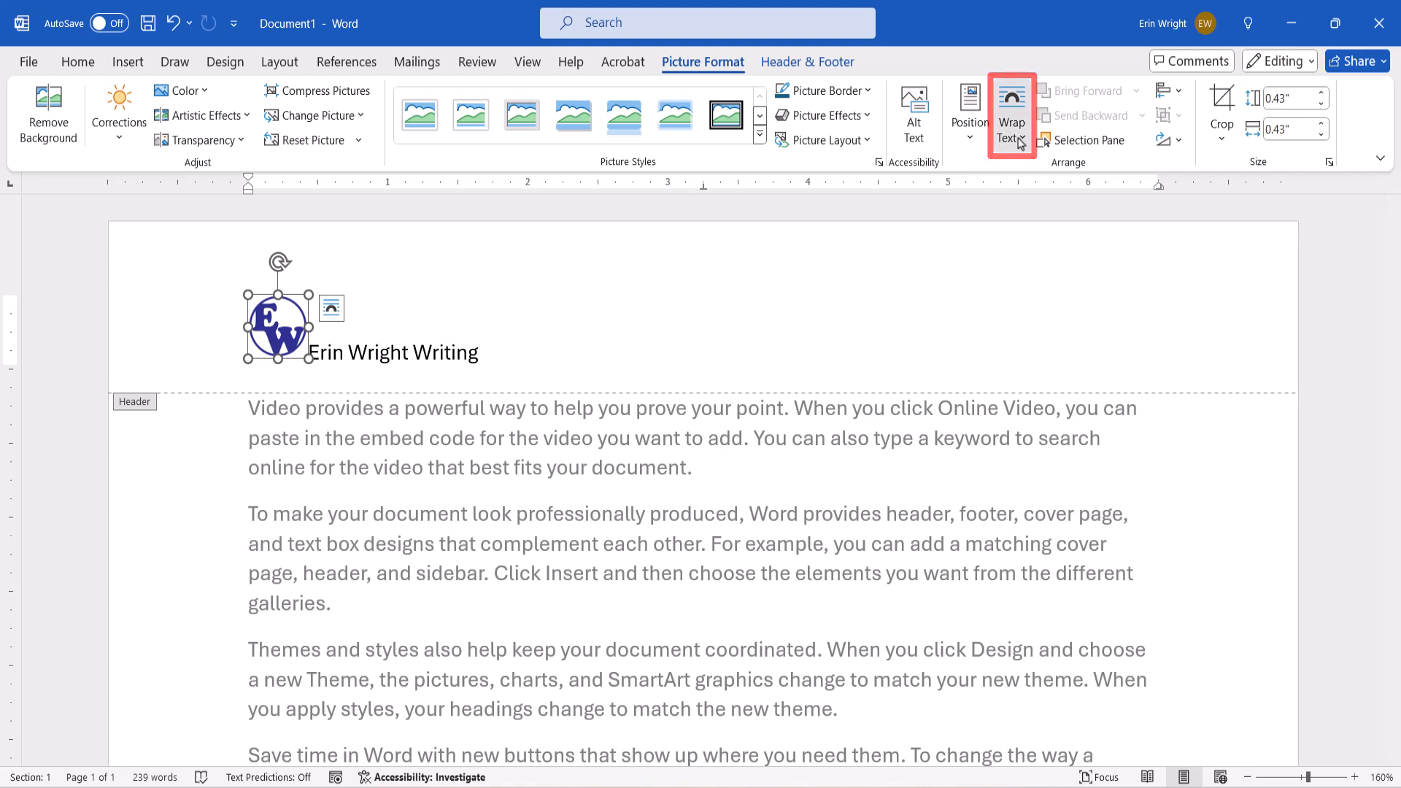
click(1011, 114)
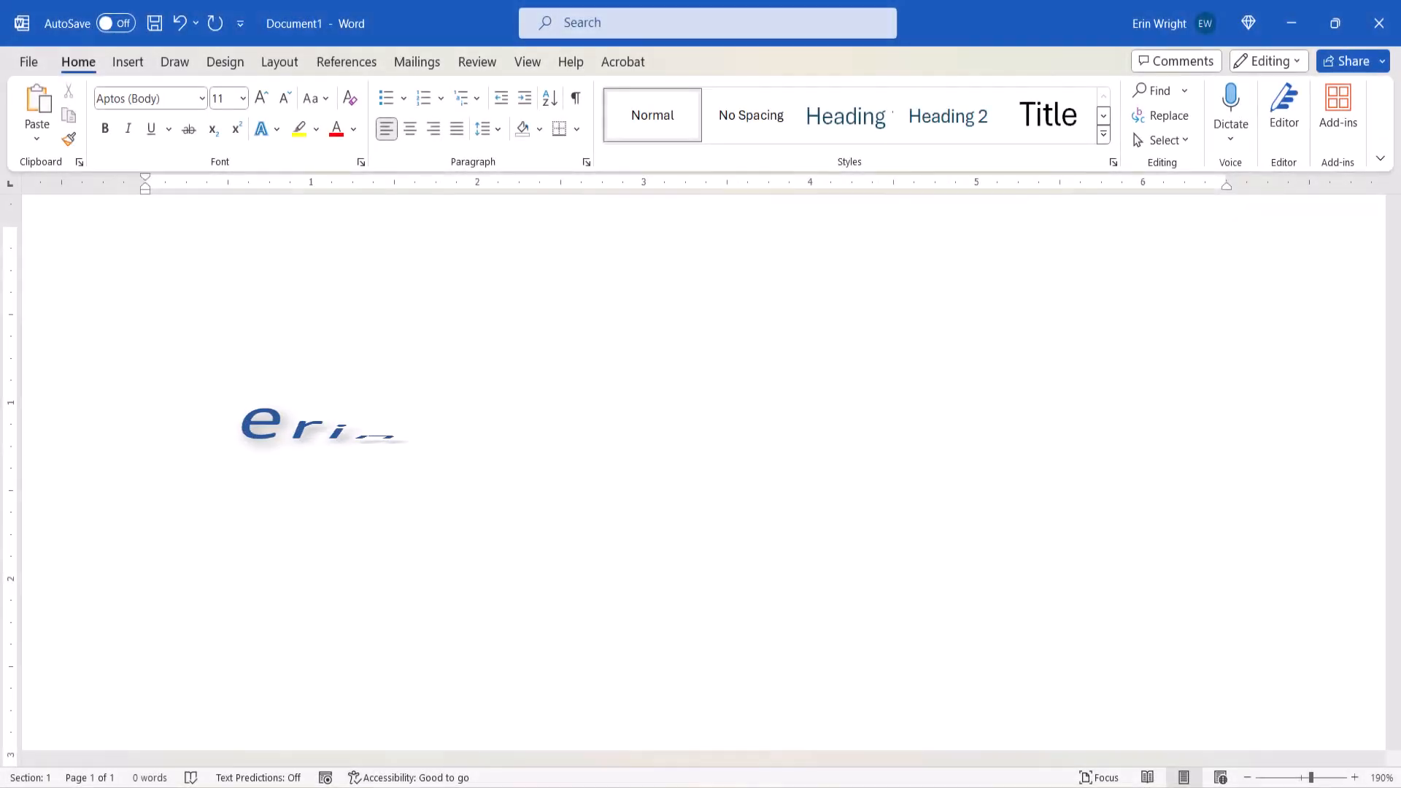
text(inwrightwriting.com)
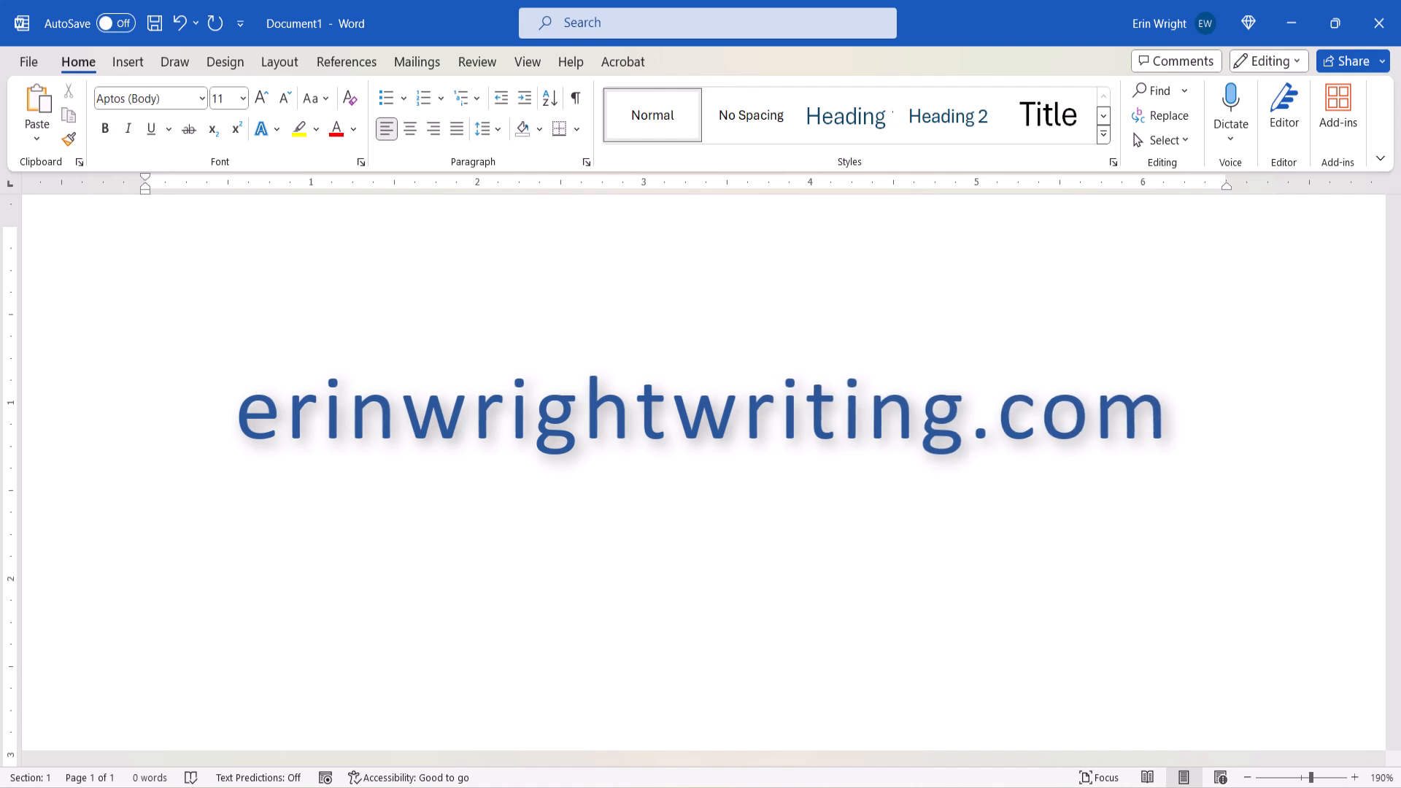